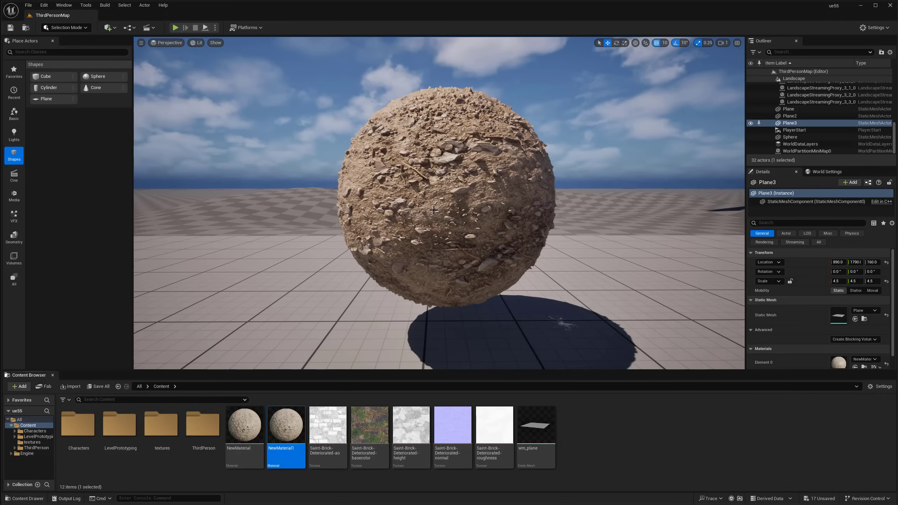
mouse_move(434, 210)
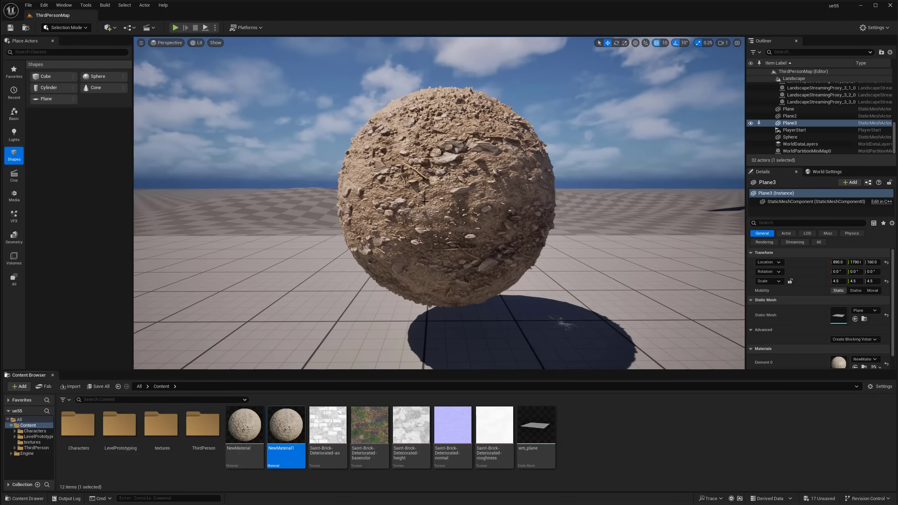
mouse_move(431, 215)
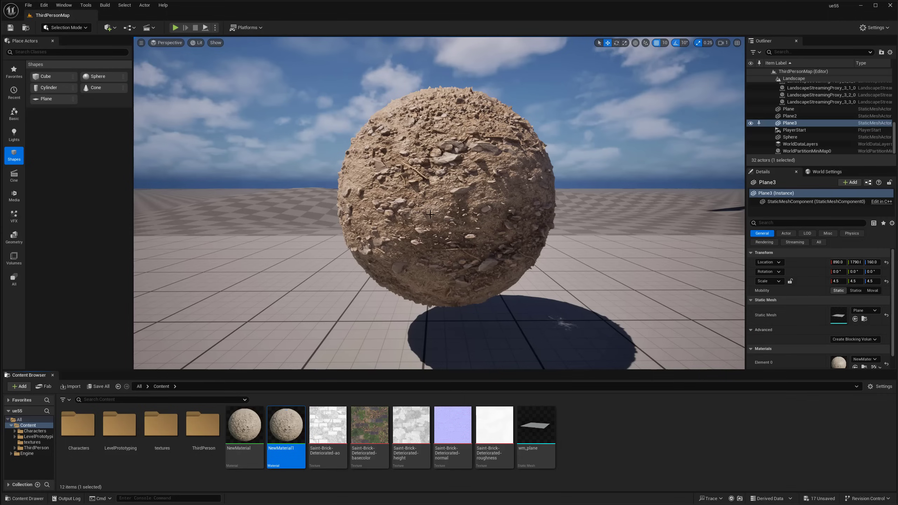
mouse_move(436, 207)
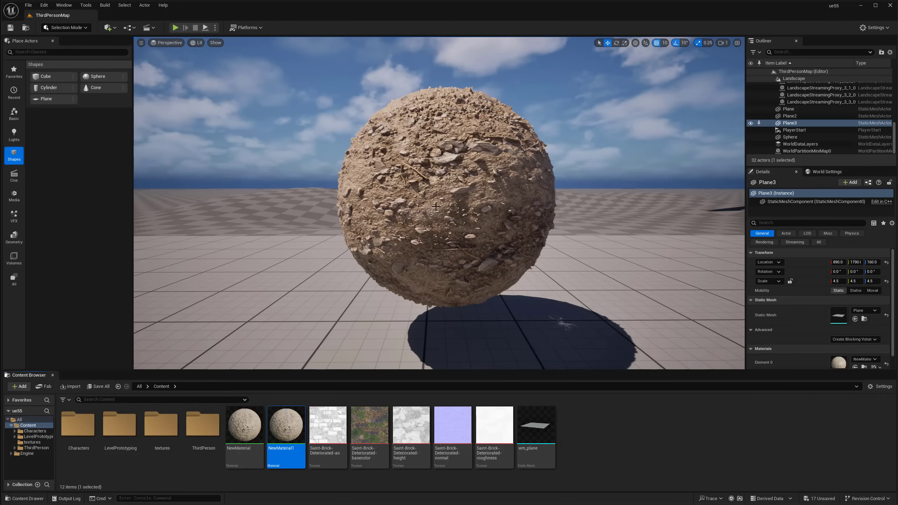
mouse_move(439, 199)
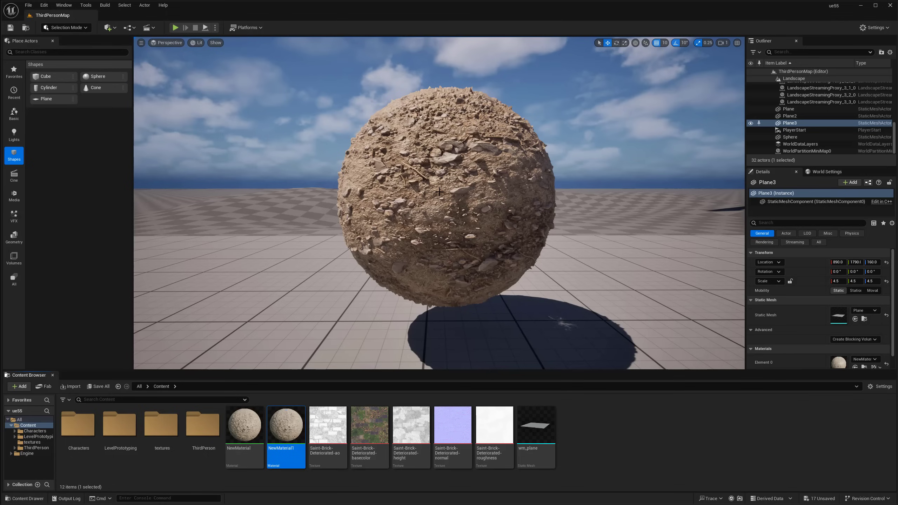
mouse_move(627, 336)
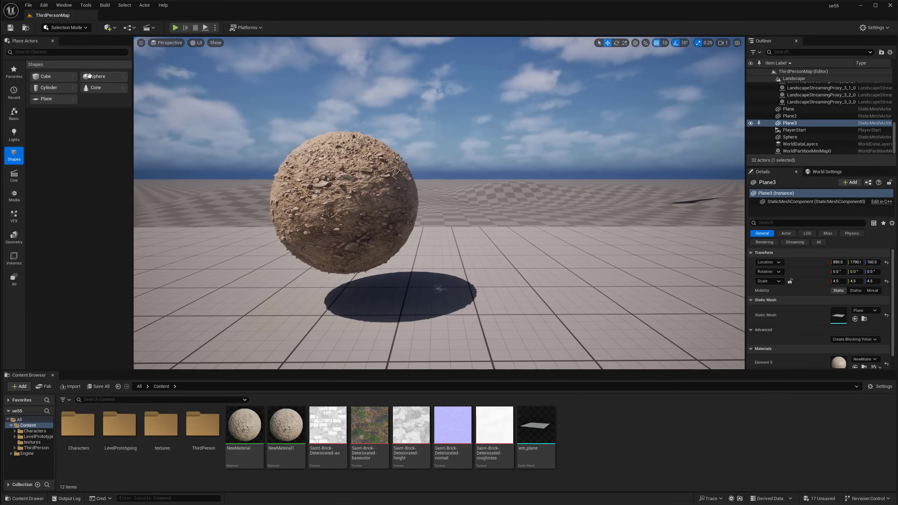
mouse_move(45, 76)
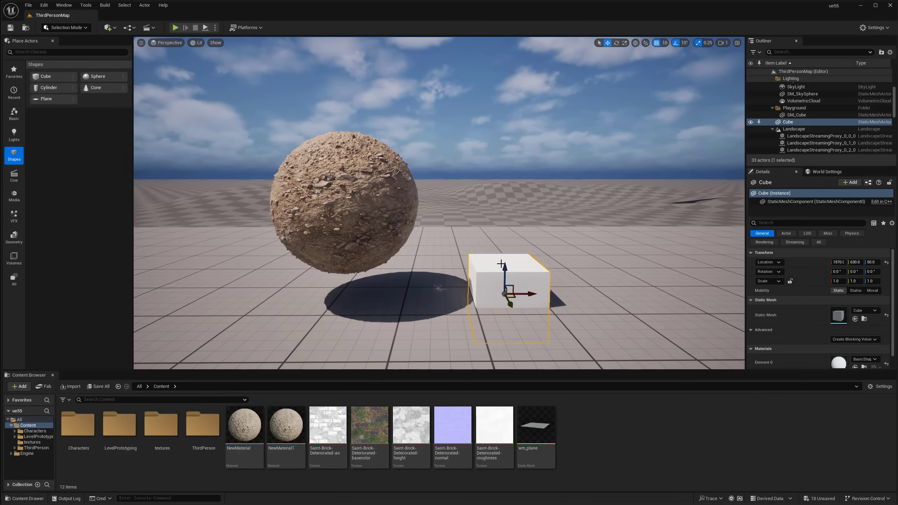
Raise the cube above the ground and enable Nanite Support on its static mesh
left_click_drag(506, 272, 506, 195)
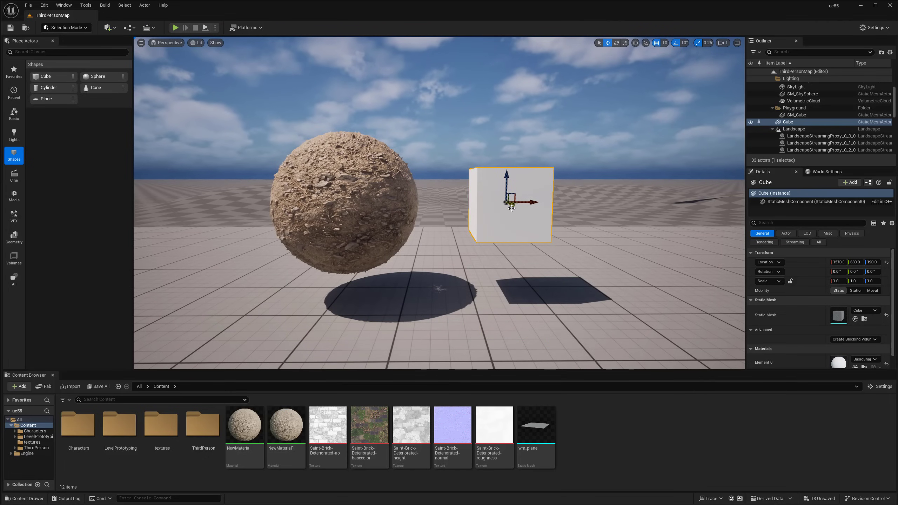
left_click_drag(511, 202, 526, 223)
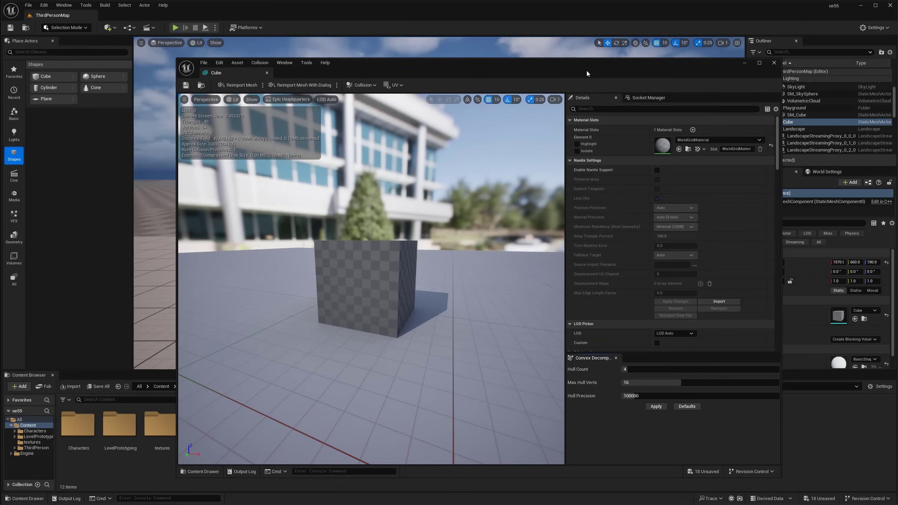
left_click(657, 170)
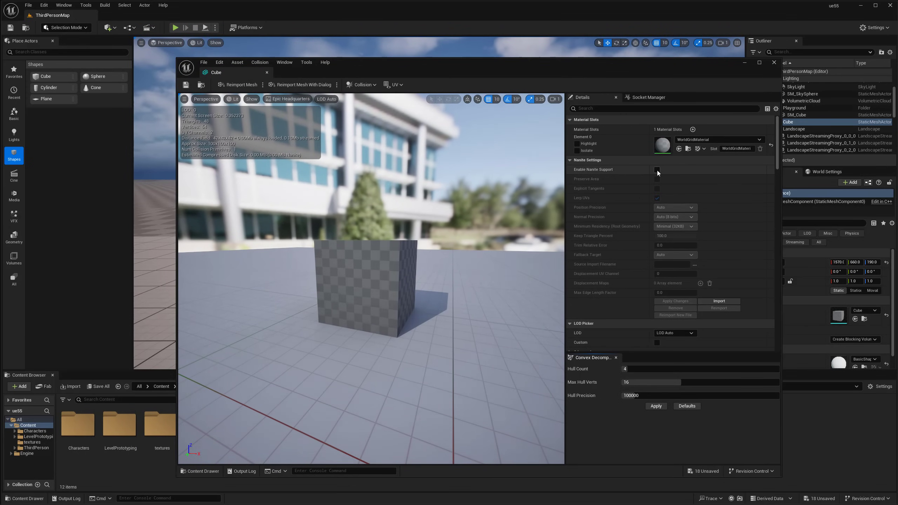
left_click(657, 169)
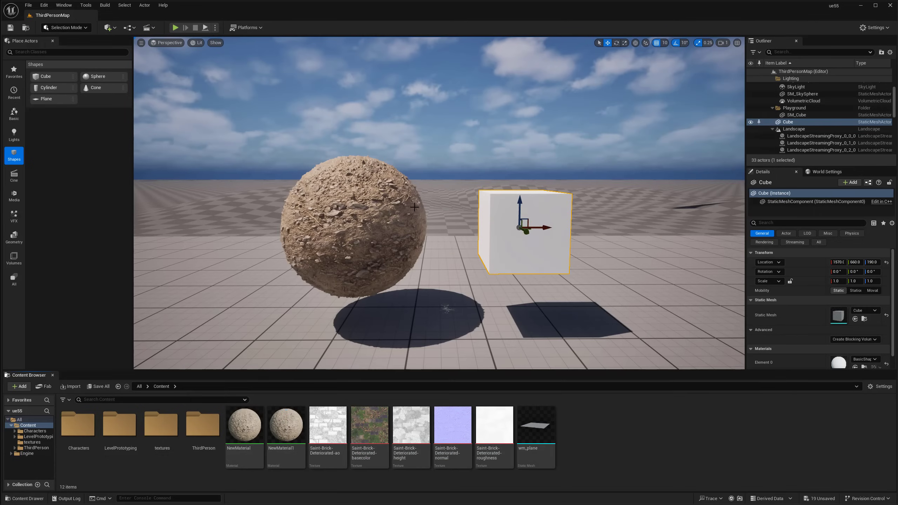
left_click(344, 223)
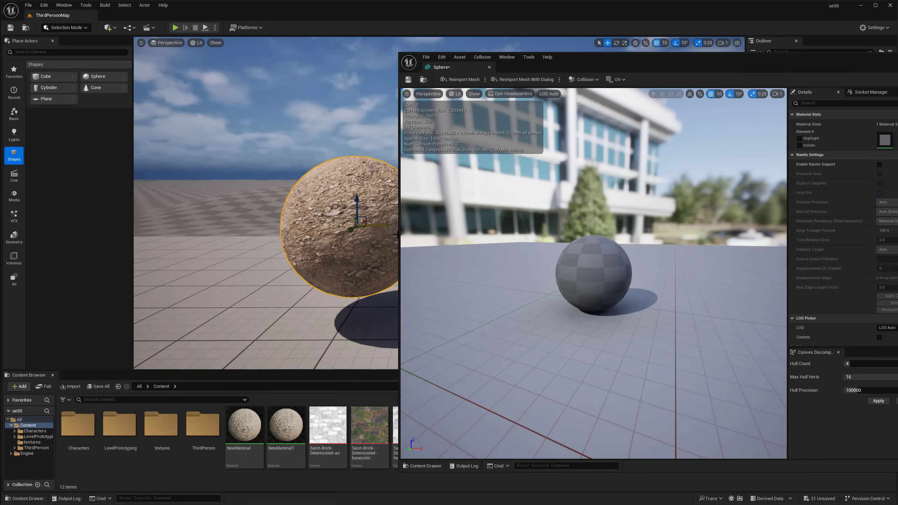
Tick Enable Nanite Support in the sphere static mesh's Nanite Settings
left_click(880, 165)
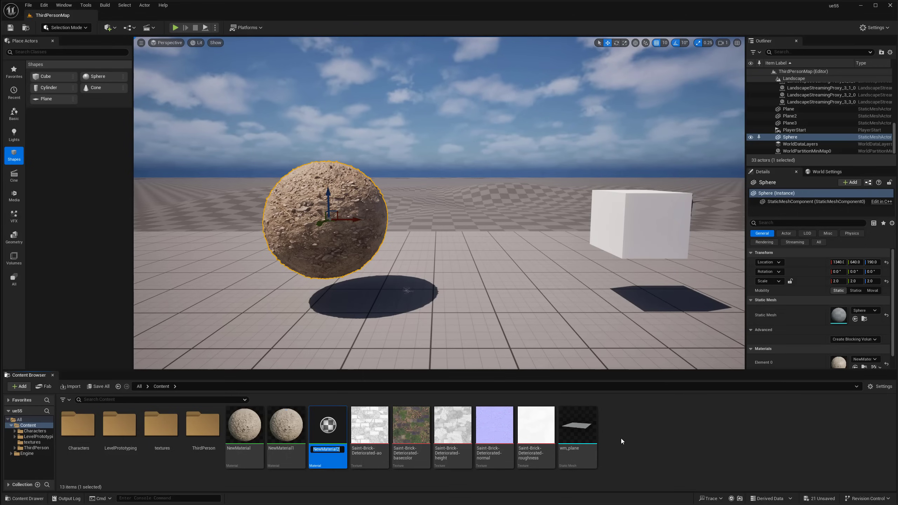
Name the new material brick-ground and open it in the Material Editor
type("brick-ground")
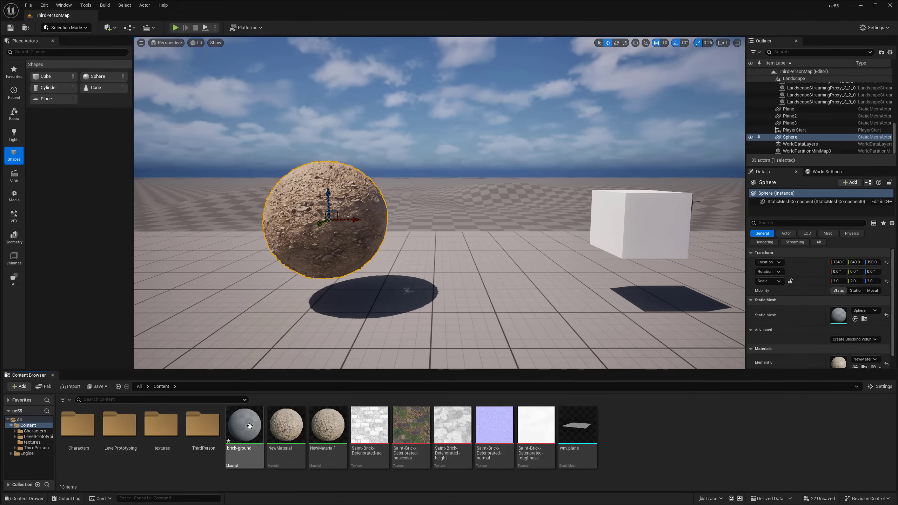
double_click(244, 425)
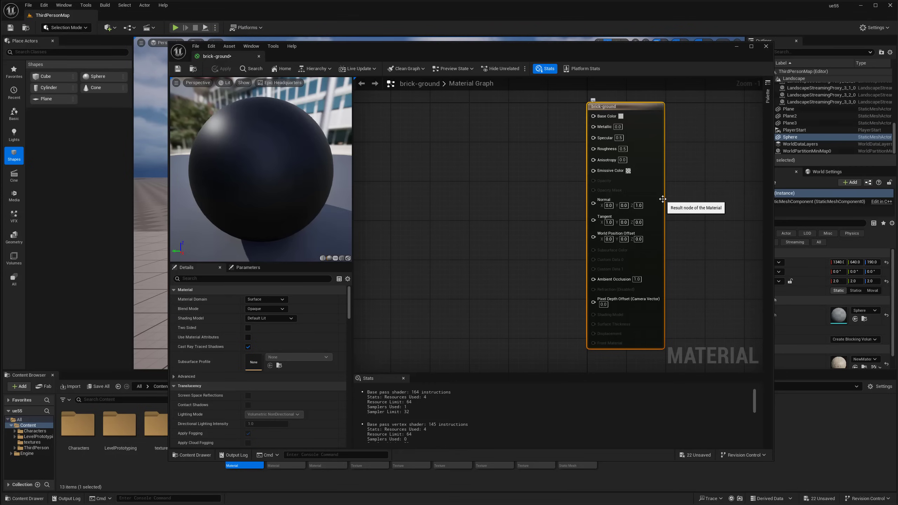
mouse_move(603, 361)
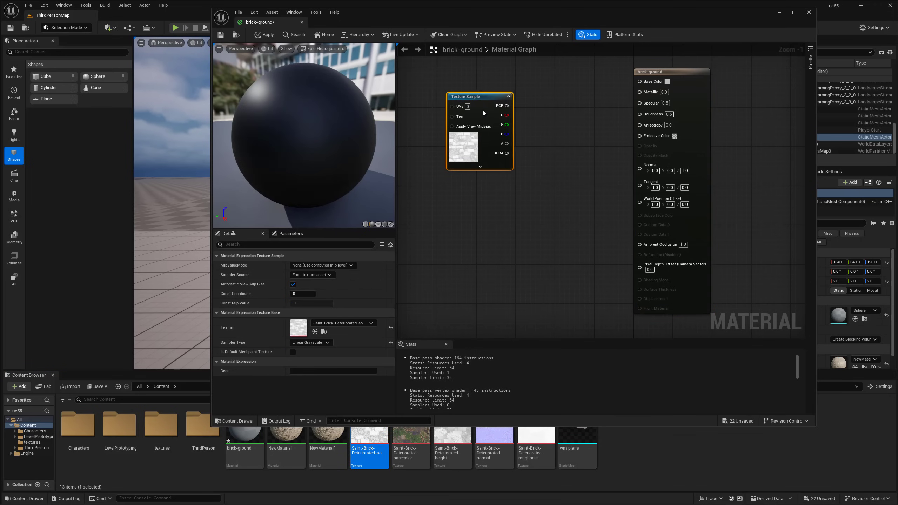
mouse_move(452, 436)
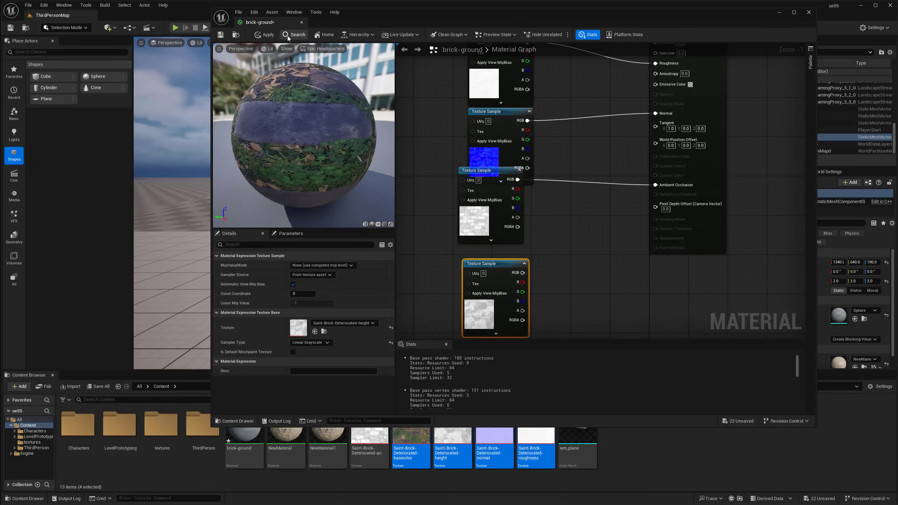
Apply the brick texture connections in the brick-ground material
left_click(263, 34)
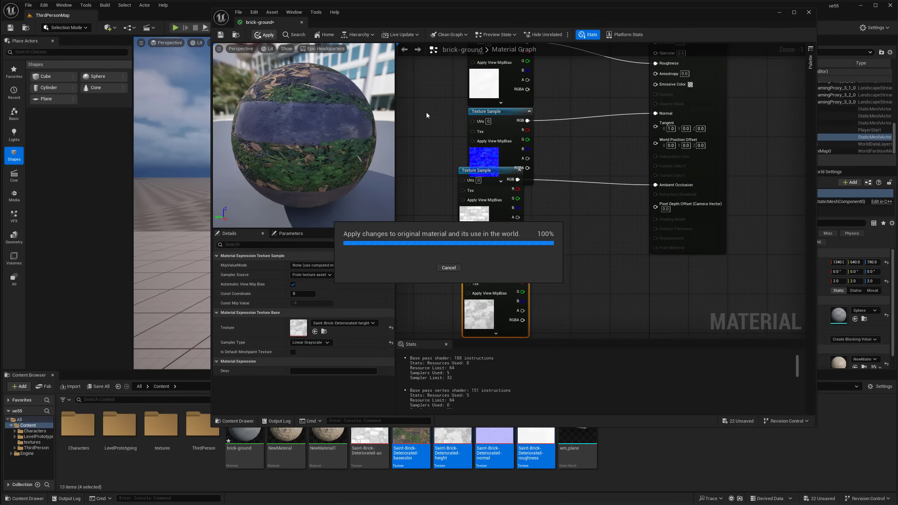
Switch the brick-ground preview mesh from the sphere to a flat plane
left_click(264, 34)
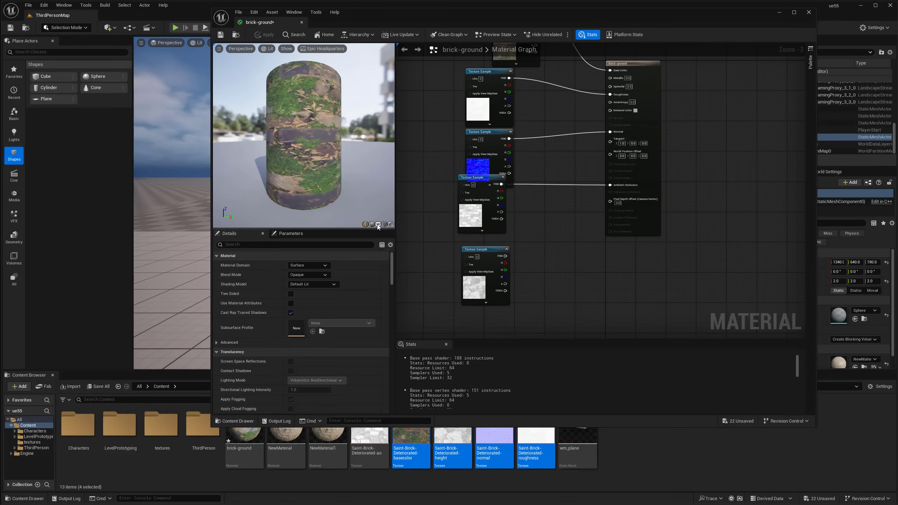
left_click(378, 224)
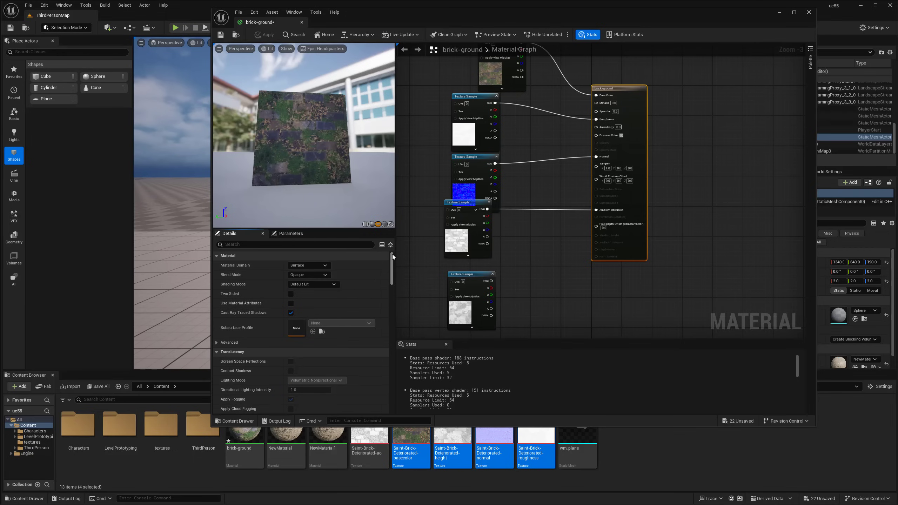
Search 'tess', enable Tessellation, and wire the height texture into Displacement
scroll("down", 3)
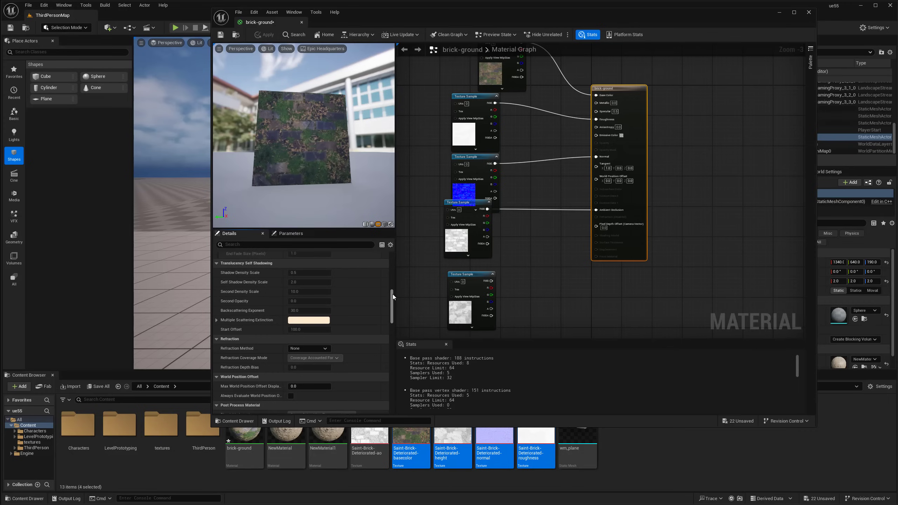
type("t")
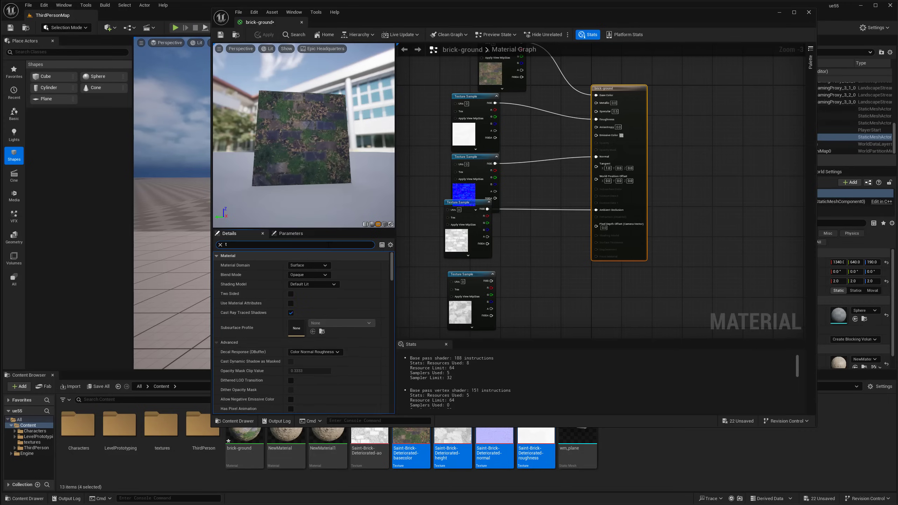
type("ess")
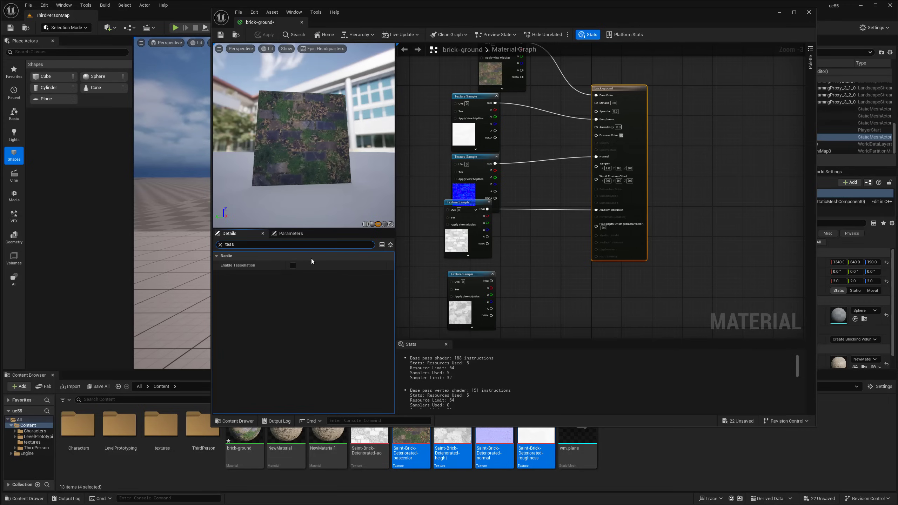
mouse_move(241, 260)
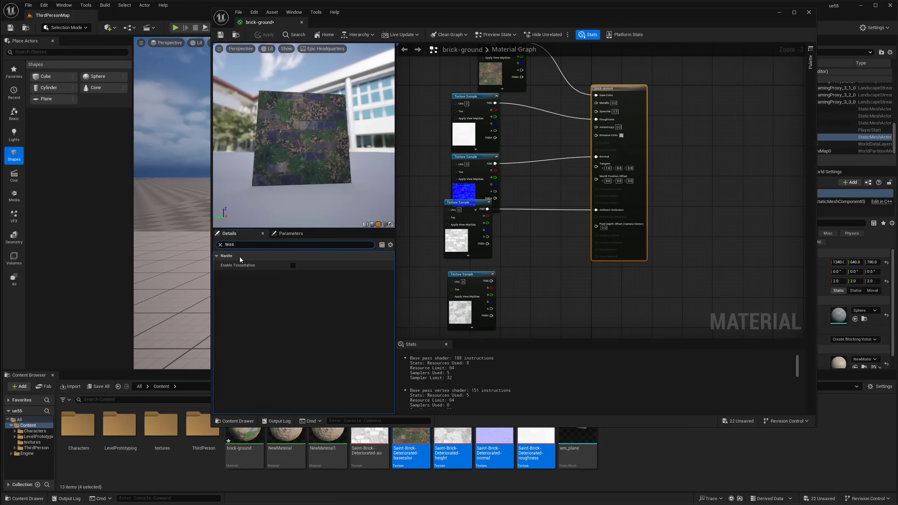
mouse_move(238, 265)
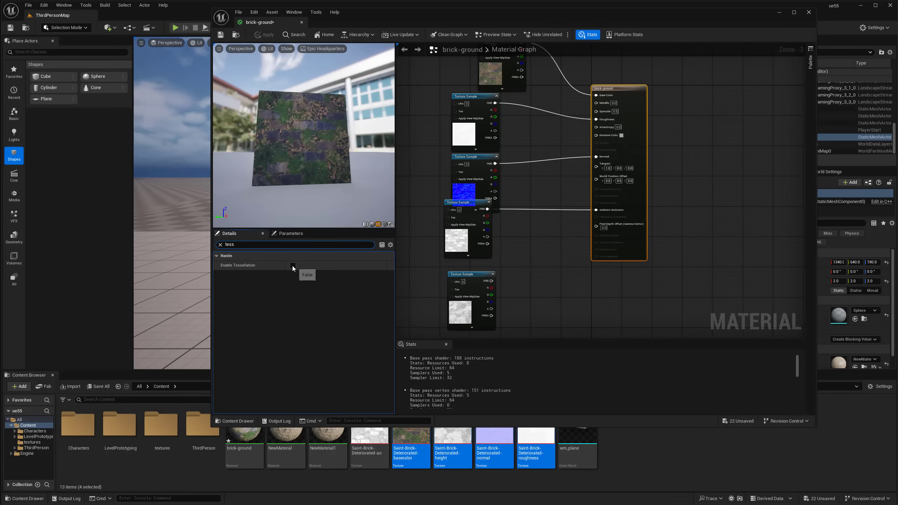
left_click(292, 265)
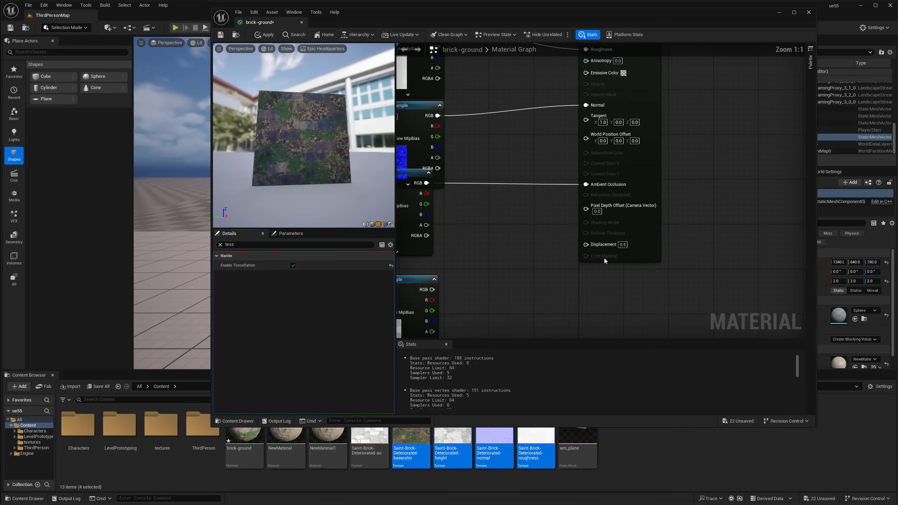
mouse_move(604, 247)
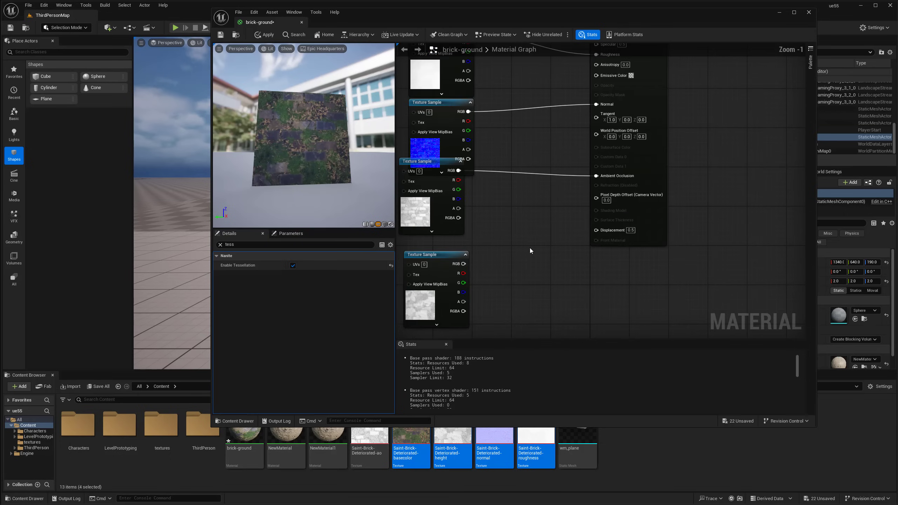
mouse_move(458, 265)
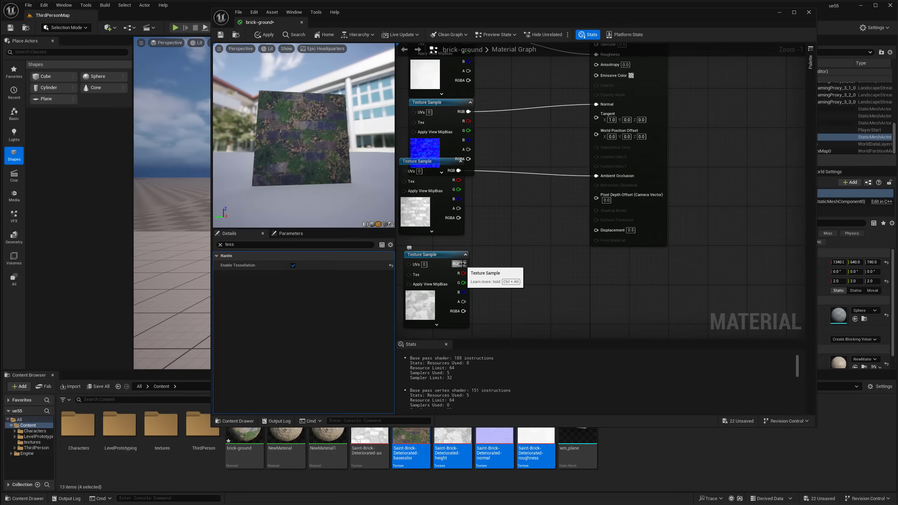
left_click_drag(468, 265, 598, 230)
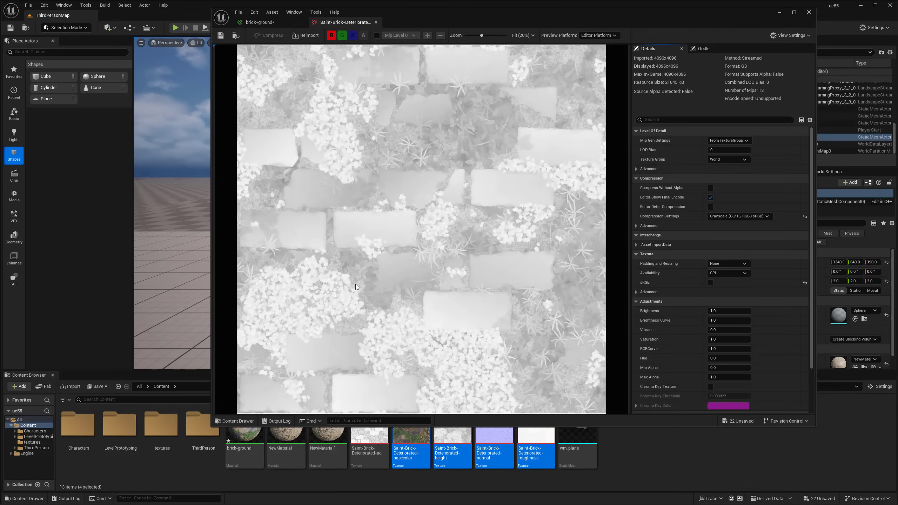
Adjust a height texture setting and apply the brick-ground changes to the level
left_click(258, 22)
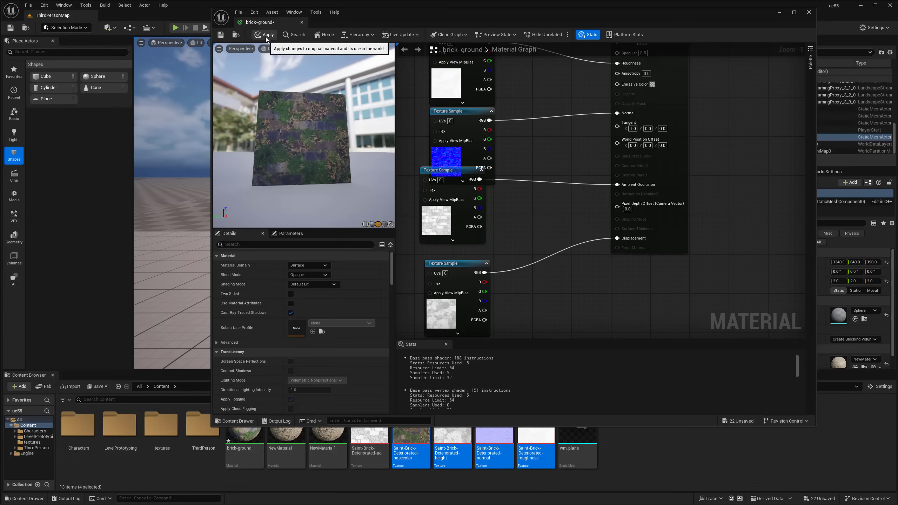
left_click(266, 35)
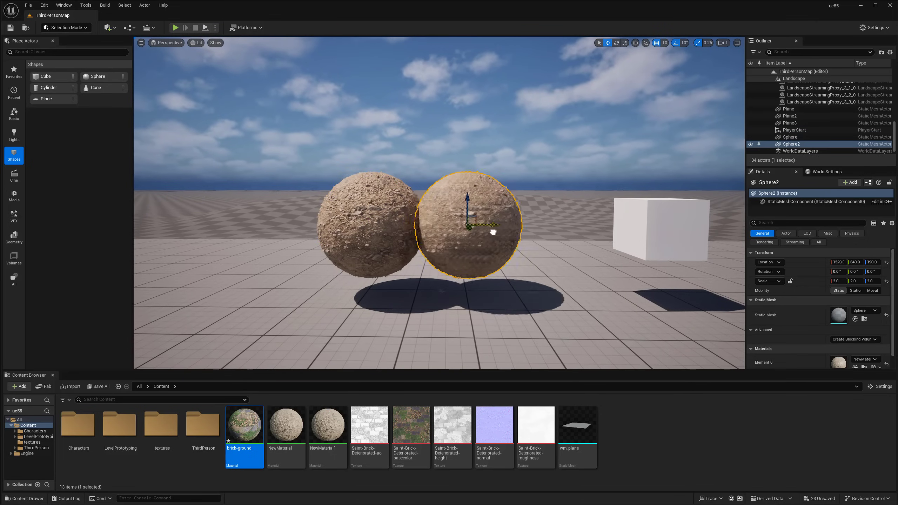
Select the Landscape and assign brick-ground as its Landscape Material
left_click_drag(467, 226, 515, 226)
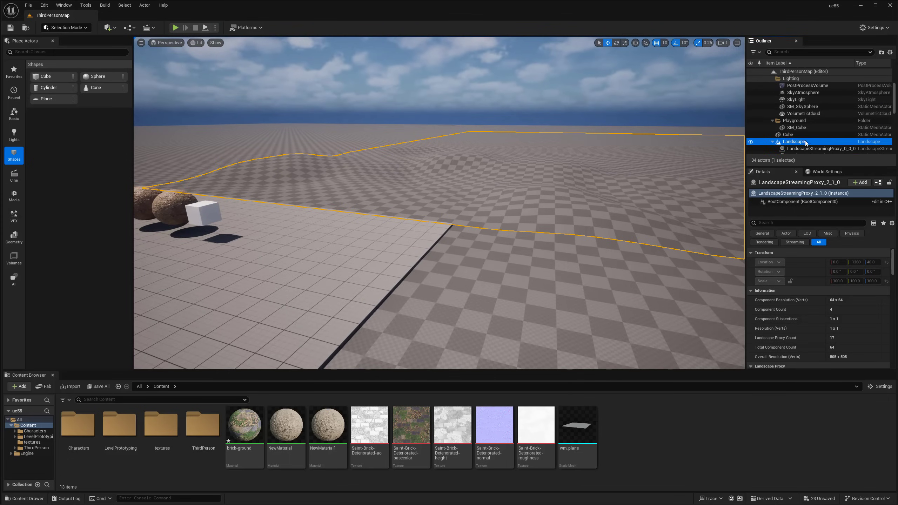
left_click(795, 141)
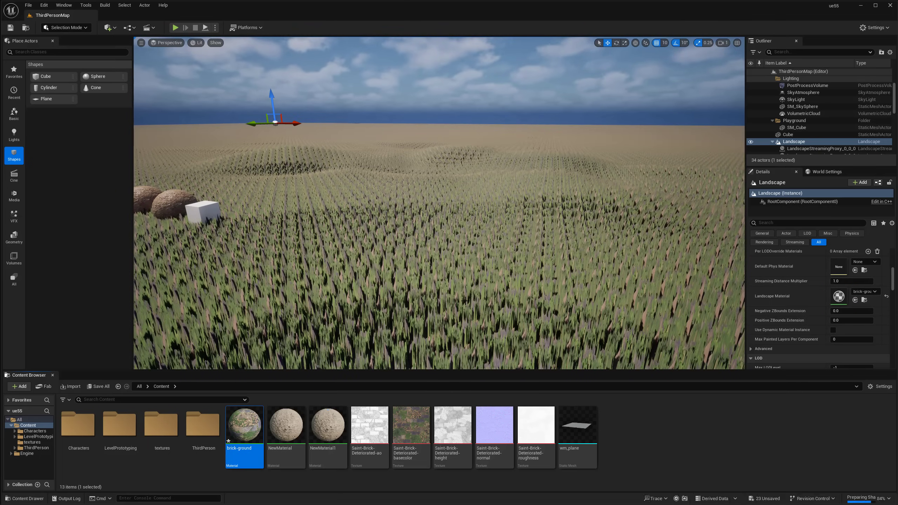
scroll("down", 3)
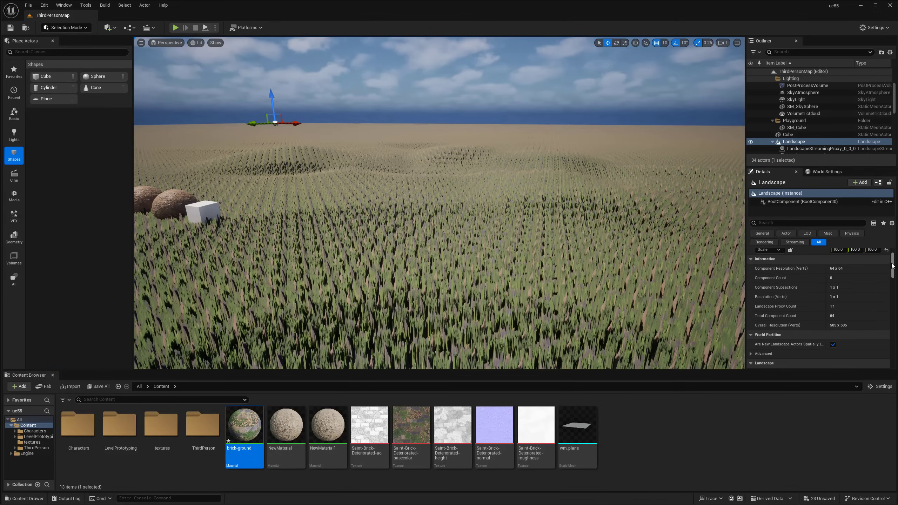
scroll("down", 3)
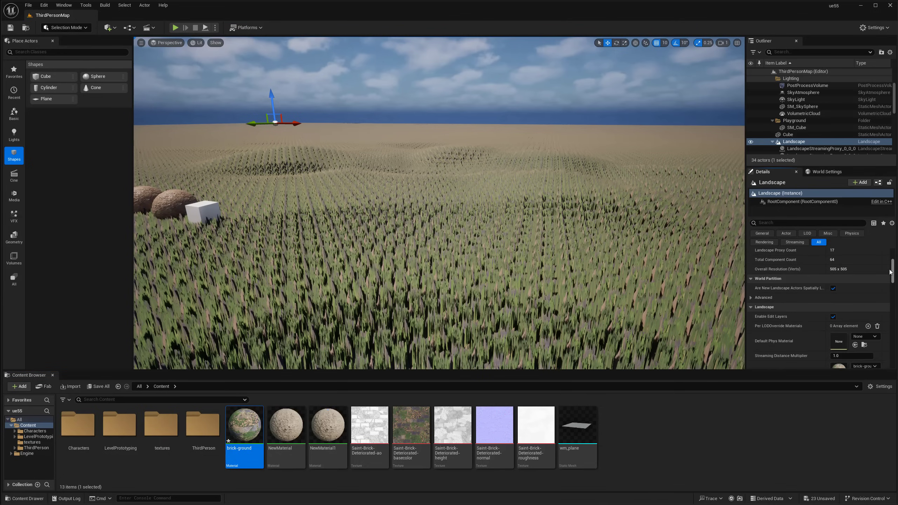
scroll("down", 3)
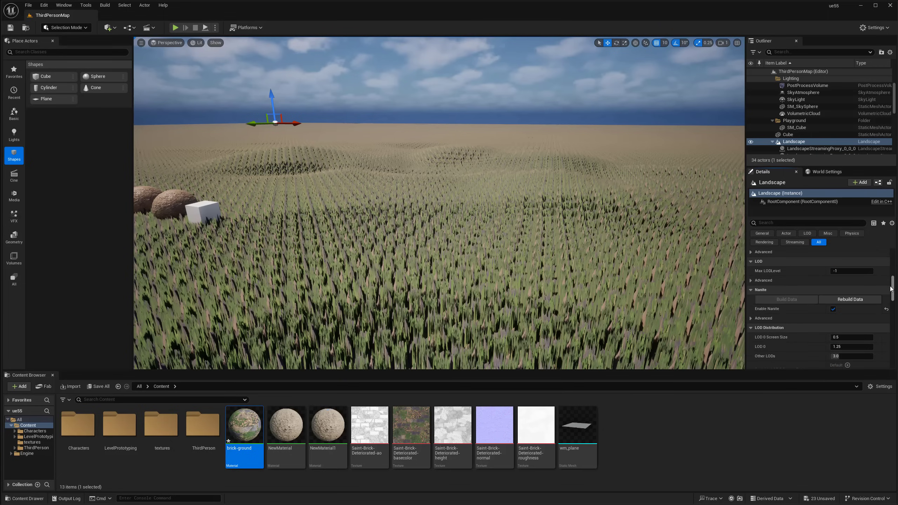
scroll("down", 3)
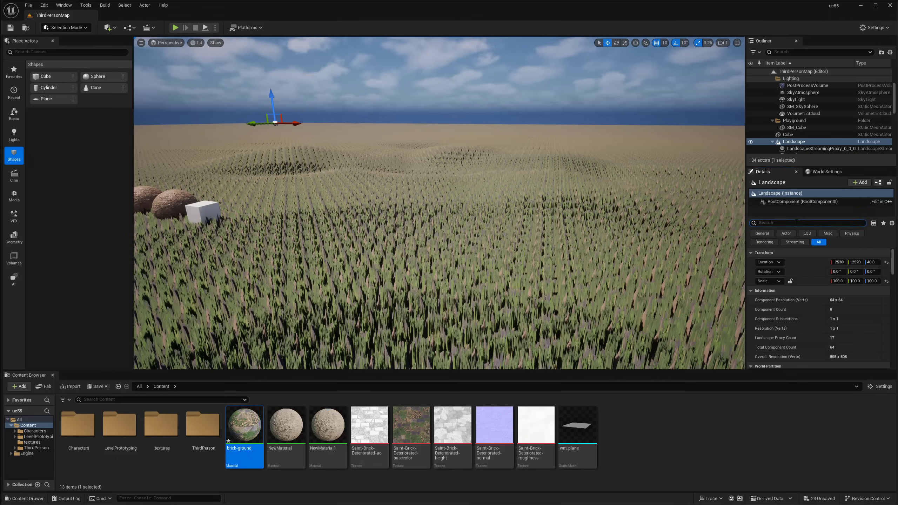
Toggle the landscape's Enable Nanite off and on, then build its Nanite data
type("nanite")
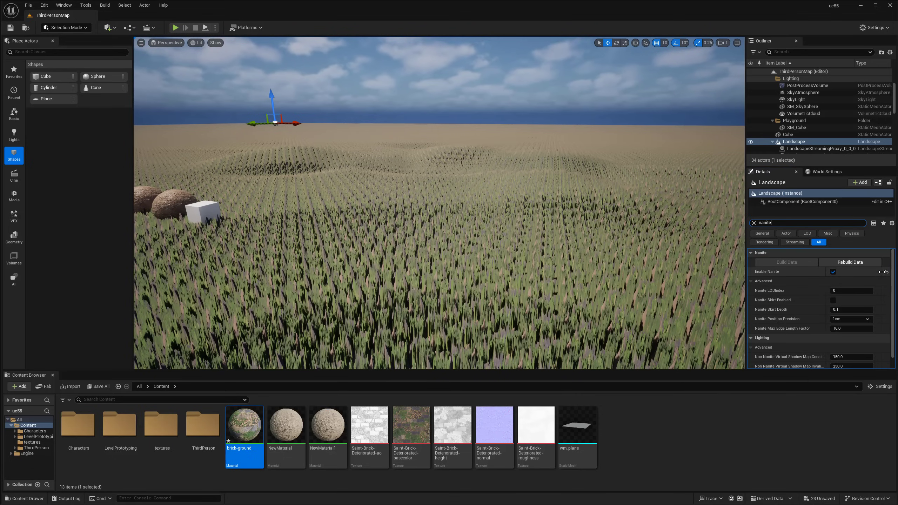
left_click(833, 272)
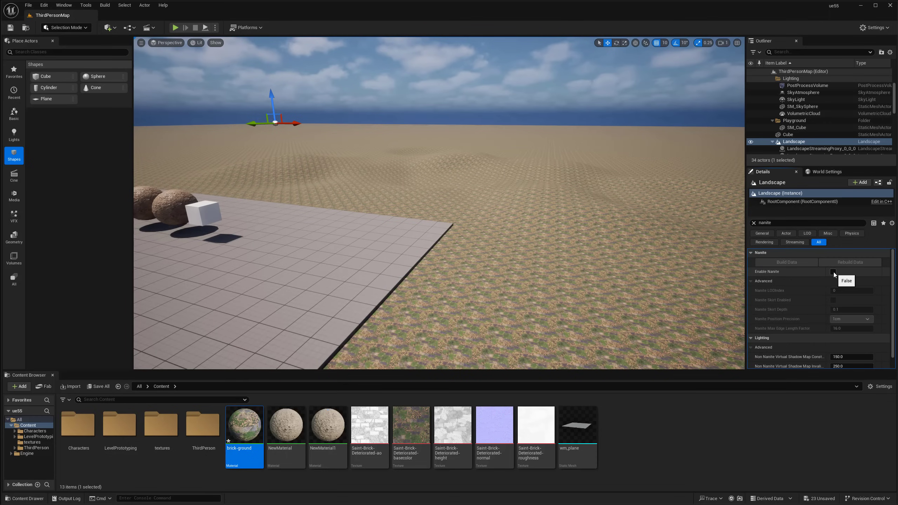
left_click(834, 271)
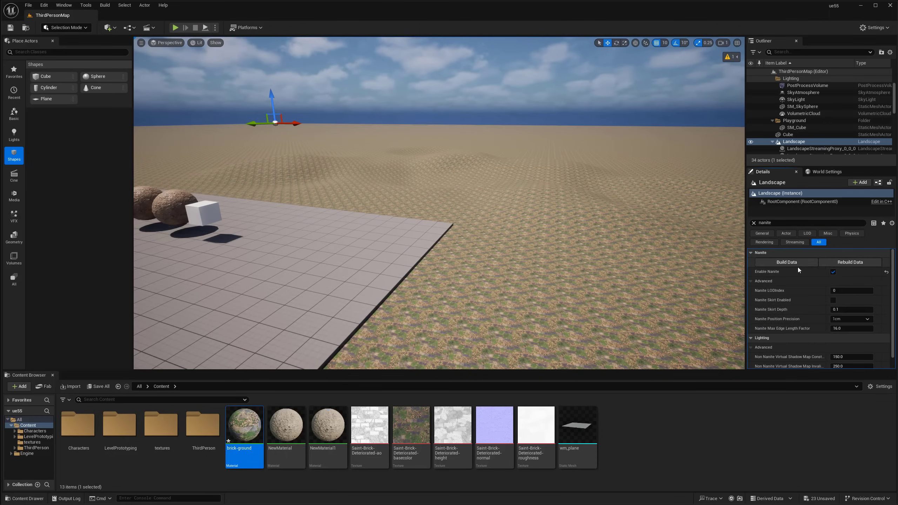
left_click(787, 262)
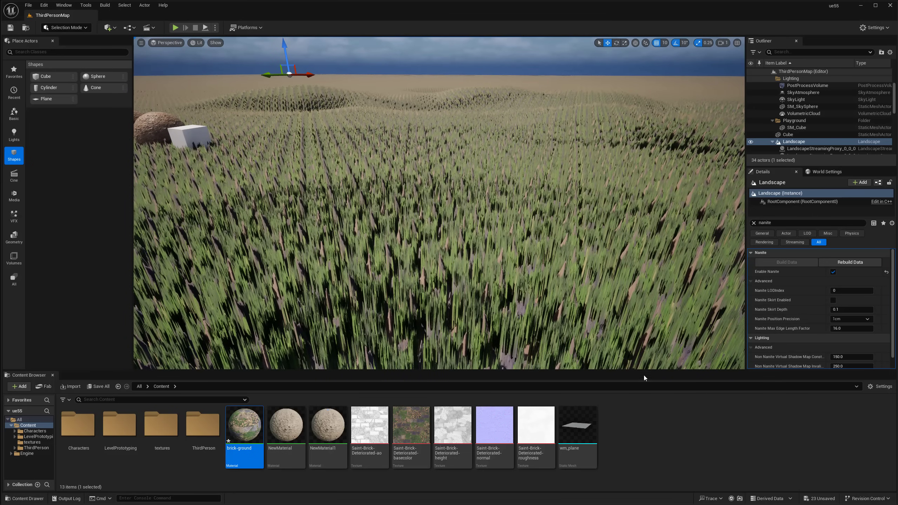
mouse_move(243, 424)
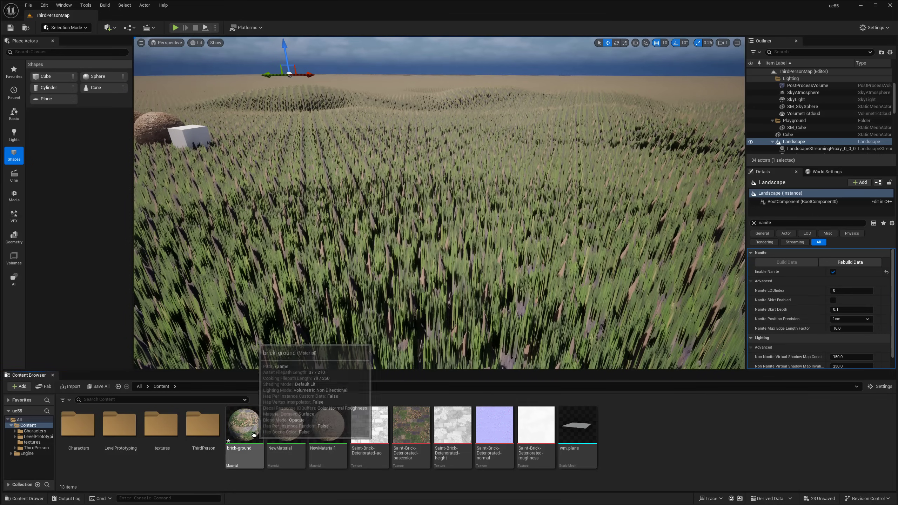
Open brick-ground and apply a displacement magnitude of 0.9
double_click(243, 425)
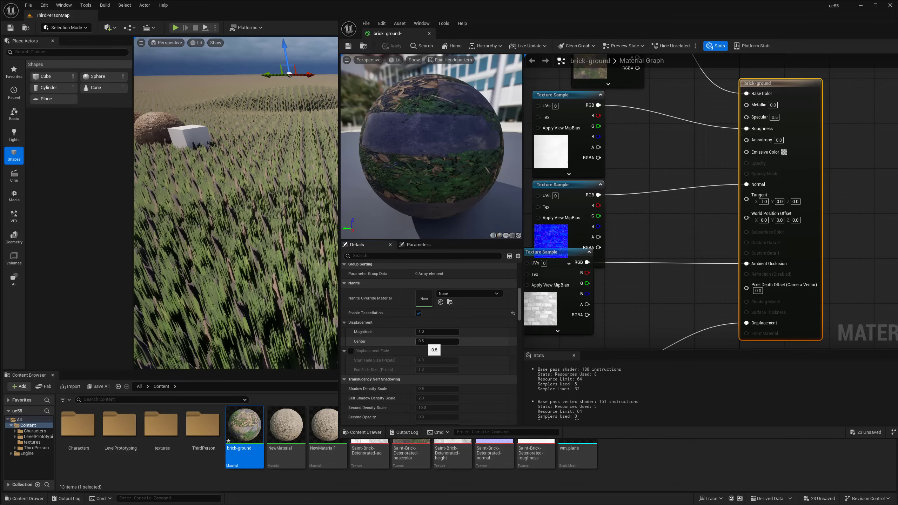
left_click(436, 332)
type("0.5")
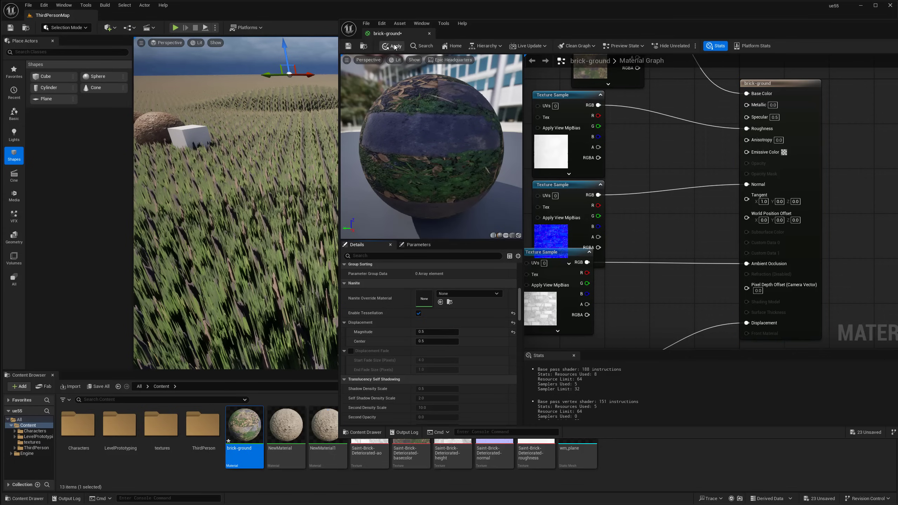
left_click(394, 46)
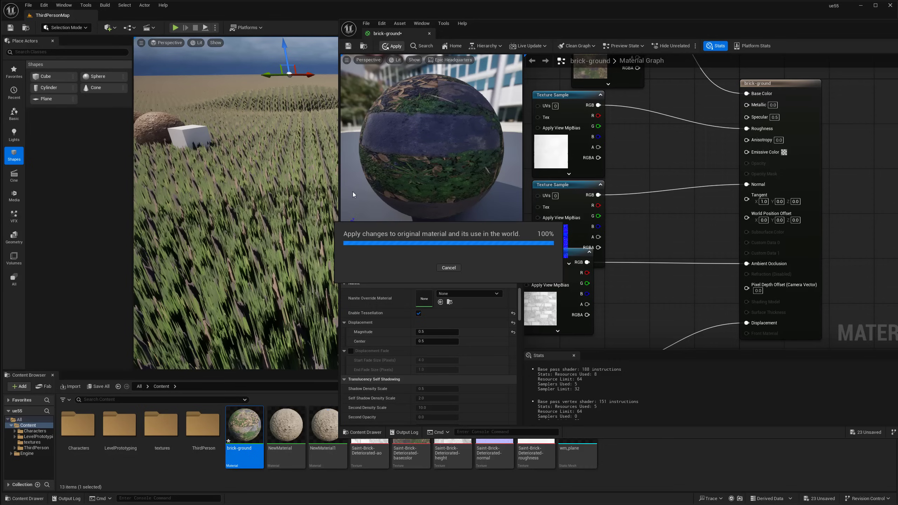
Lower the displacement magnitude to 0.1, then 0.05, applying each value
left_click(391, 46)
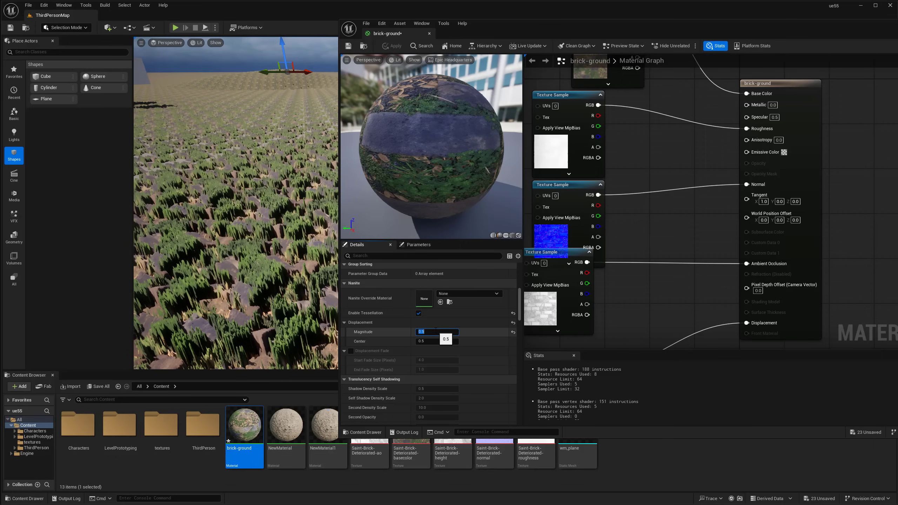
type("0.1")
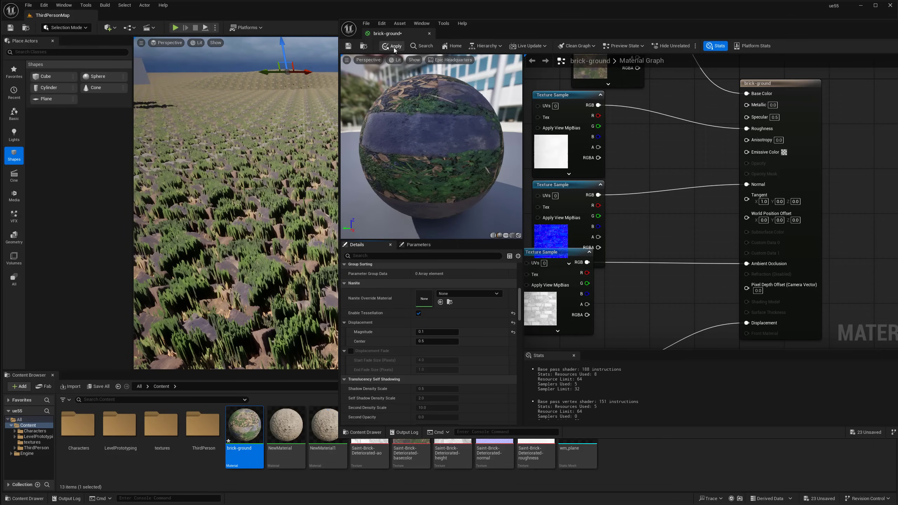
left_click(393, 46)
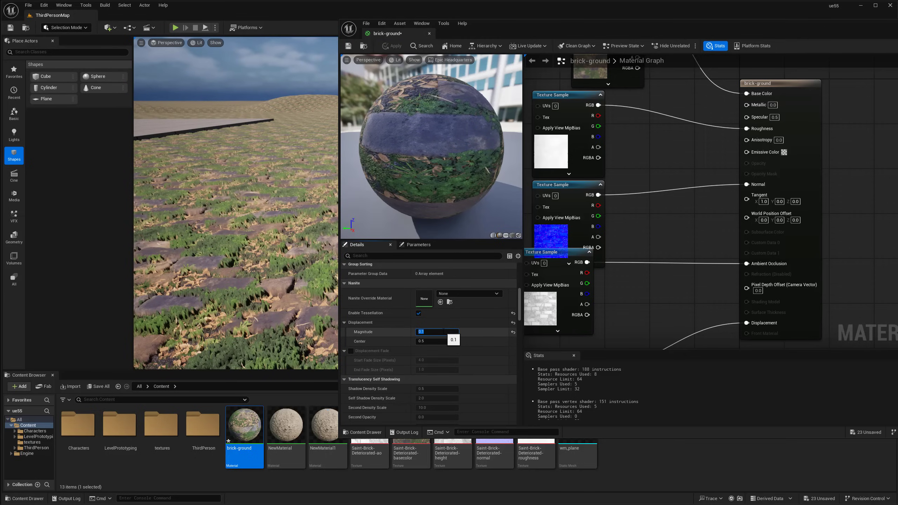
type(".05")
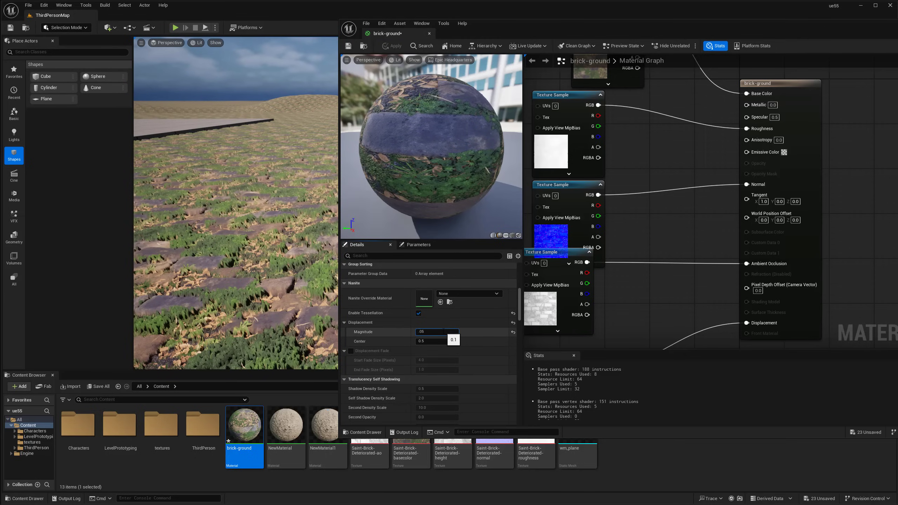
left_click(394, 46)
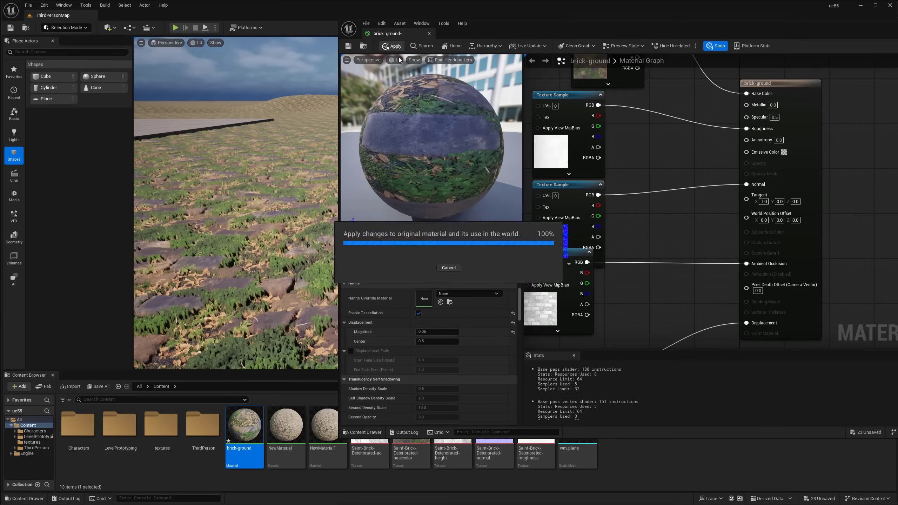
left_click(391, 46)
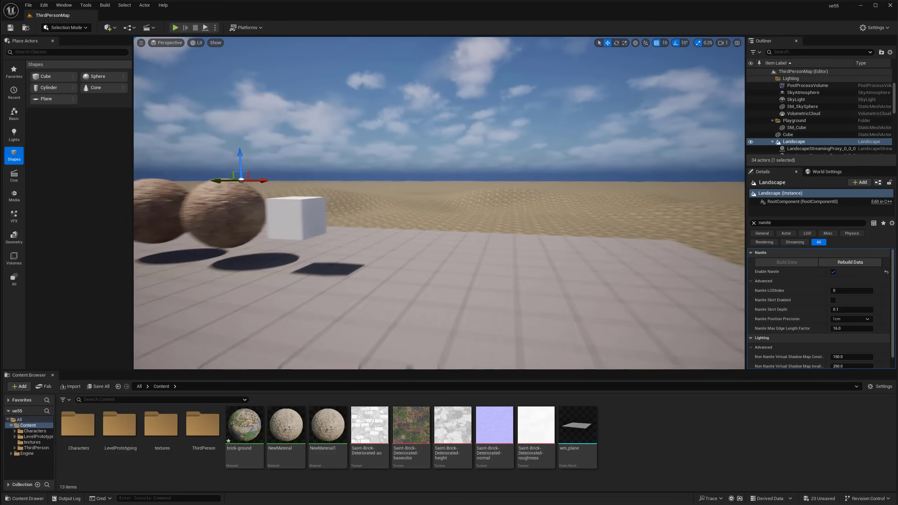
Select Sphere2 to inspect its Nanite displacement properties
left_click(418, 212)
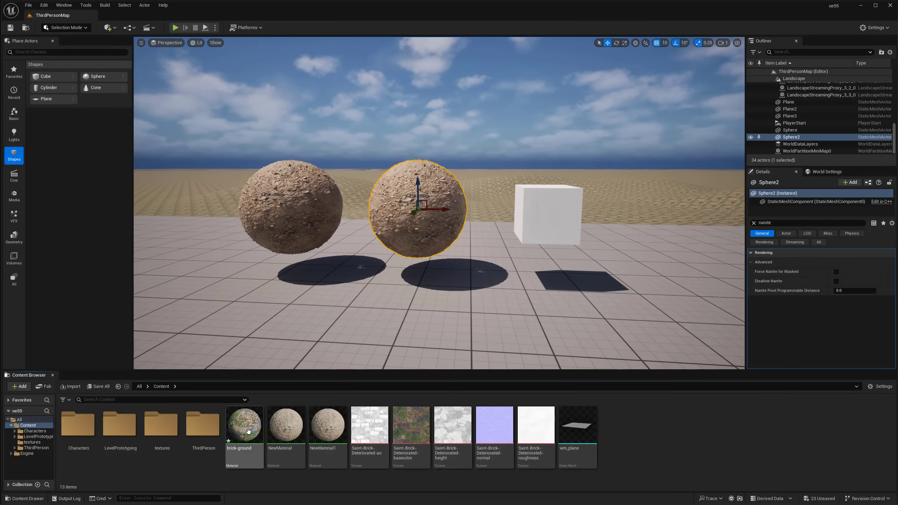
mouse_move(487, 257)
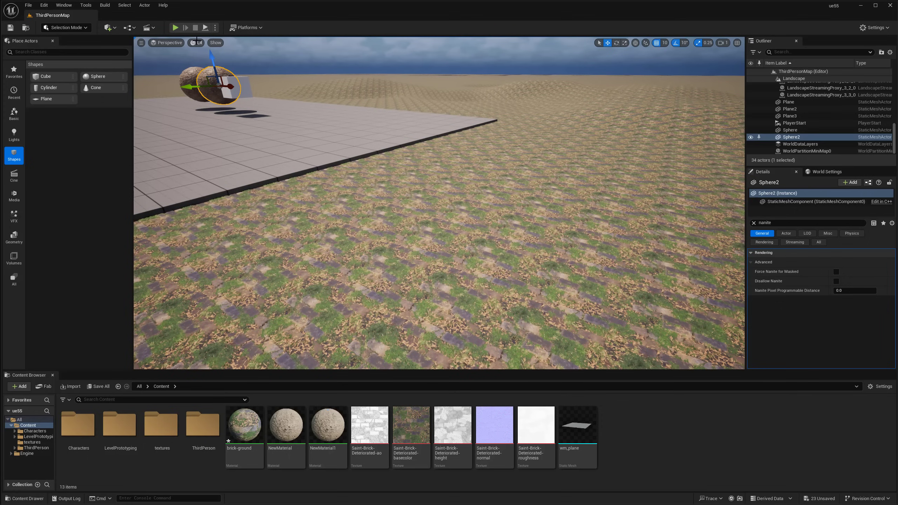
Switch the viewport to Nanite Visualization > Triangles, then back to Lit
left_click(198, 43)
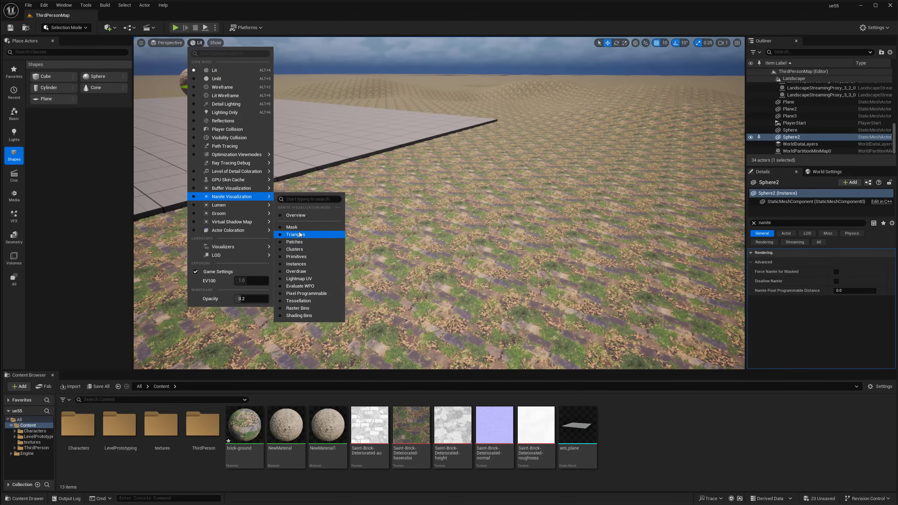
left_click(296, 235)
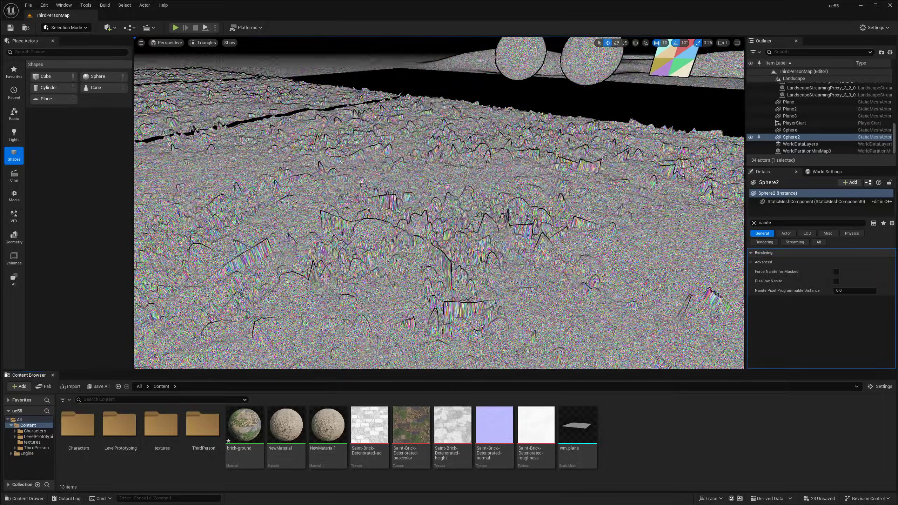
left_click(205, 42)
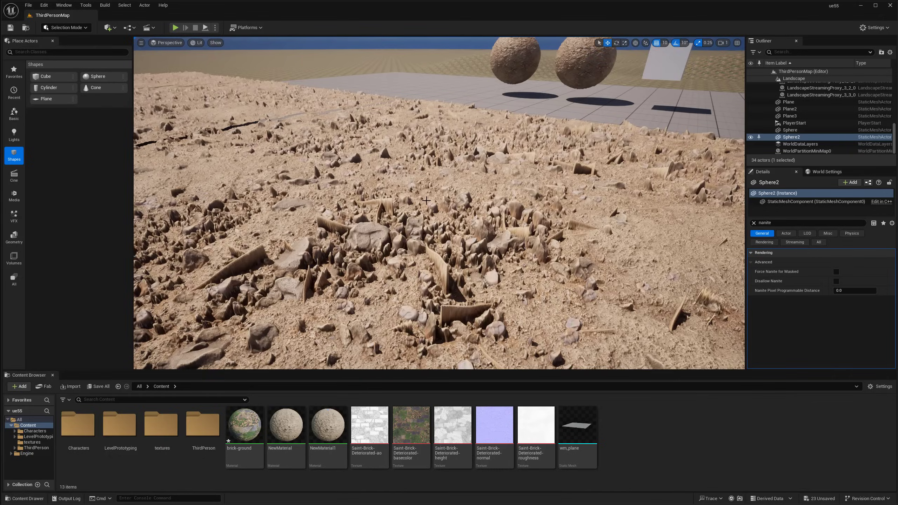